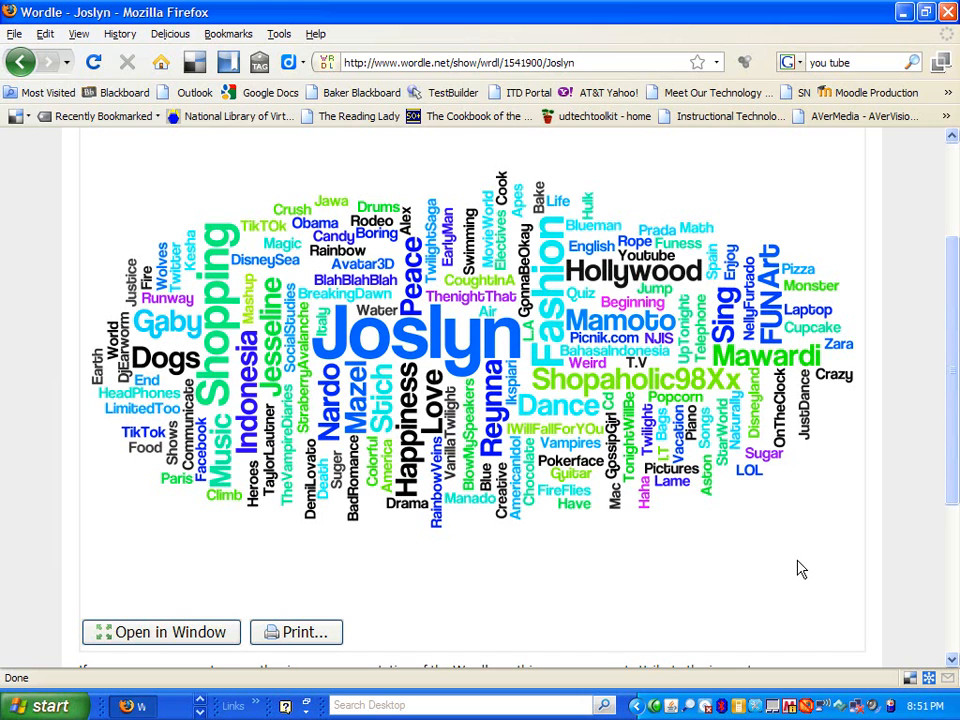
# Step: Bring the Firefox window with the Joslyn word cloud to the front for capture
pyautogui.click(130, 705)
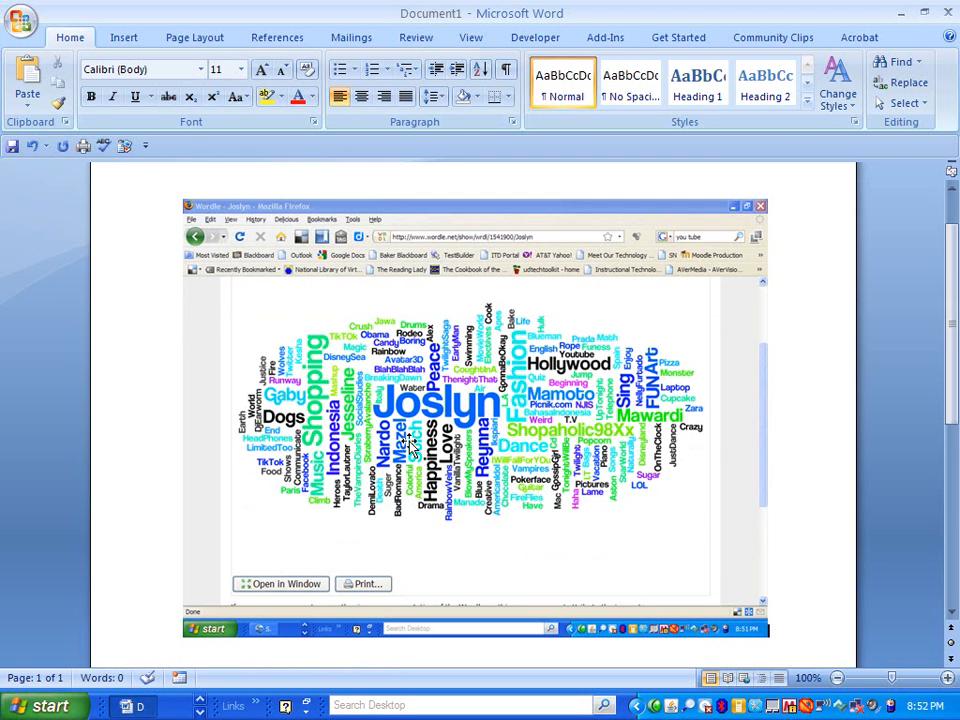
pyautogui.moveTo(715, 295)
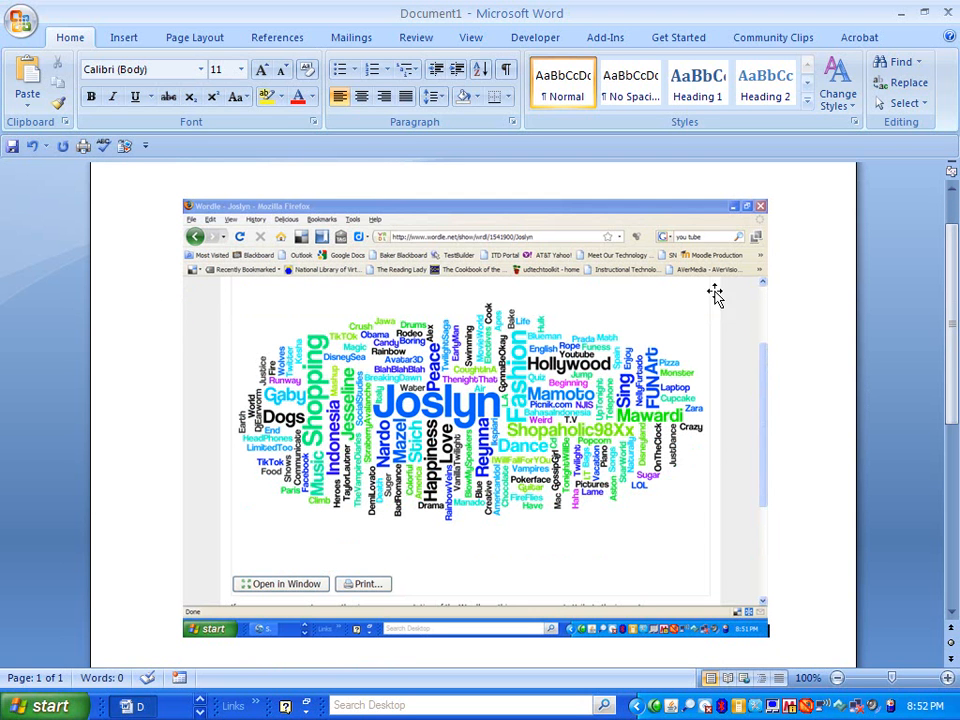
pyautogui.moveTo(758, 291)
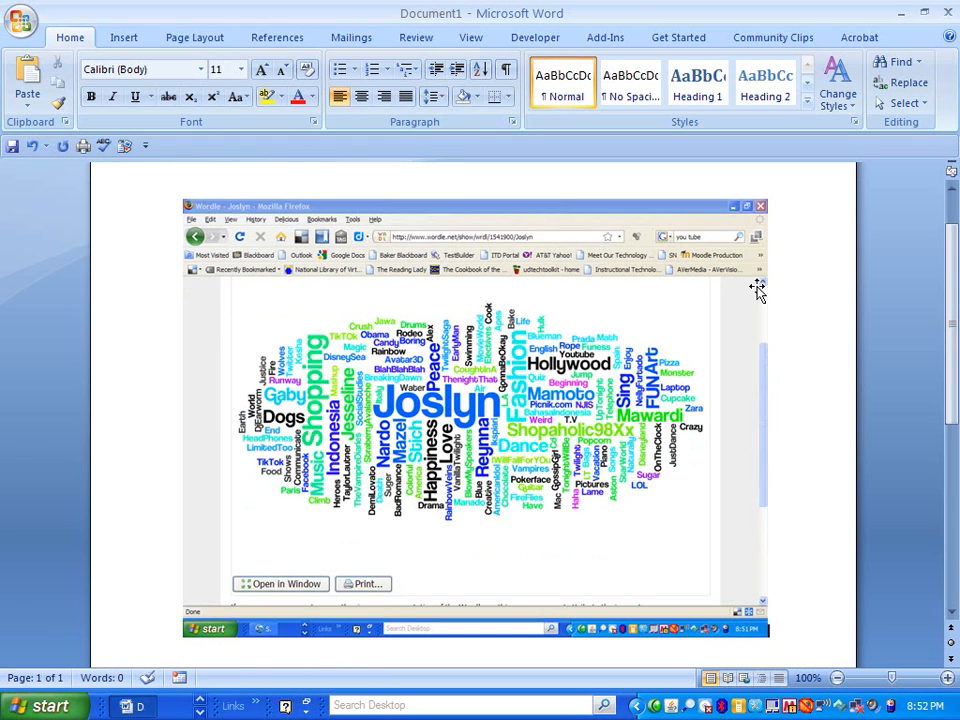
pyautogui.moveTo(263, 521)
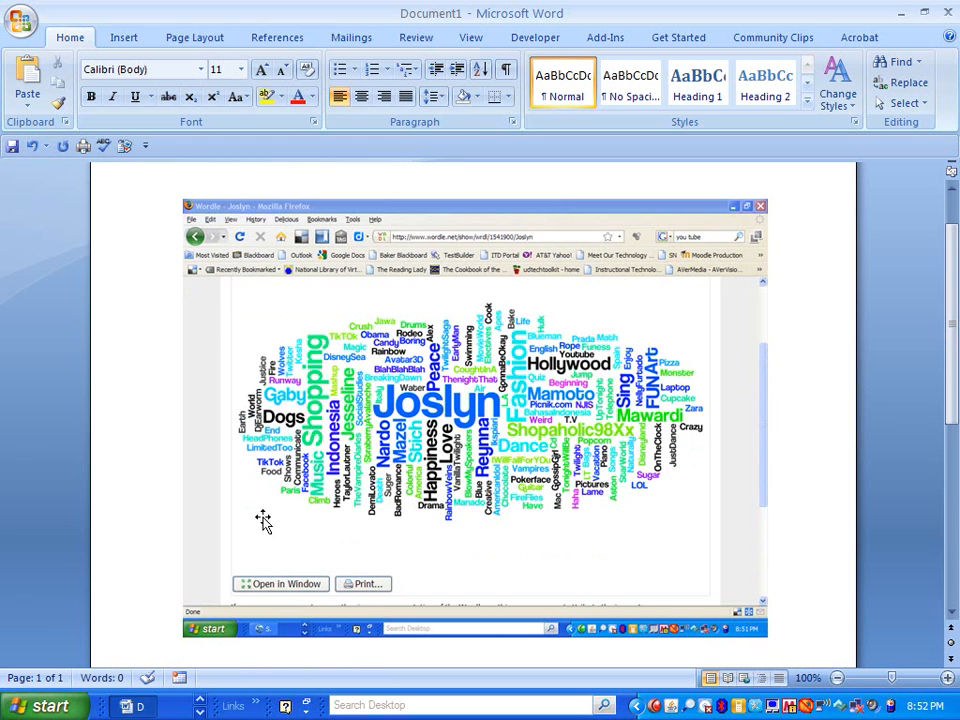
pyautogui.moveTo(543, 515)
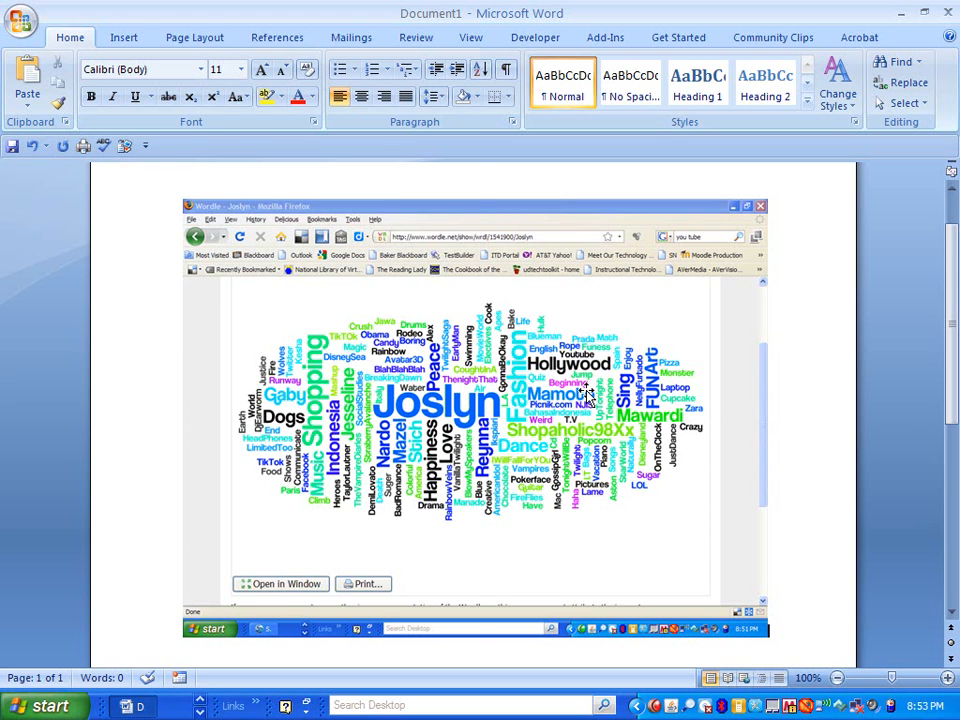
# Step: Select the pasted screenshot picture in the Word document
pyautogui.click(475, 415)
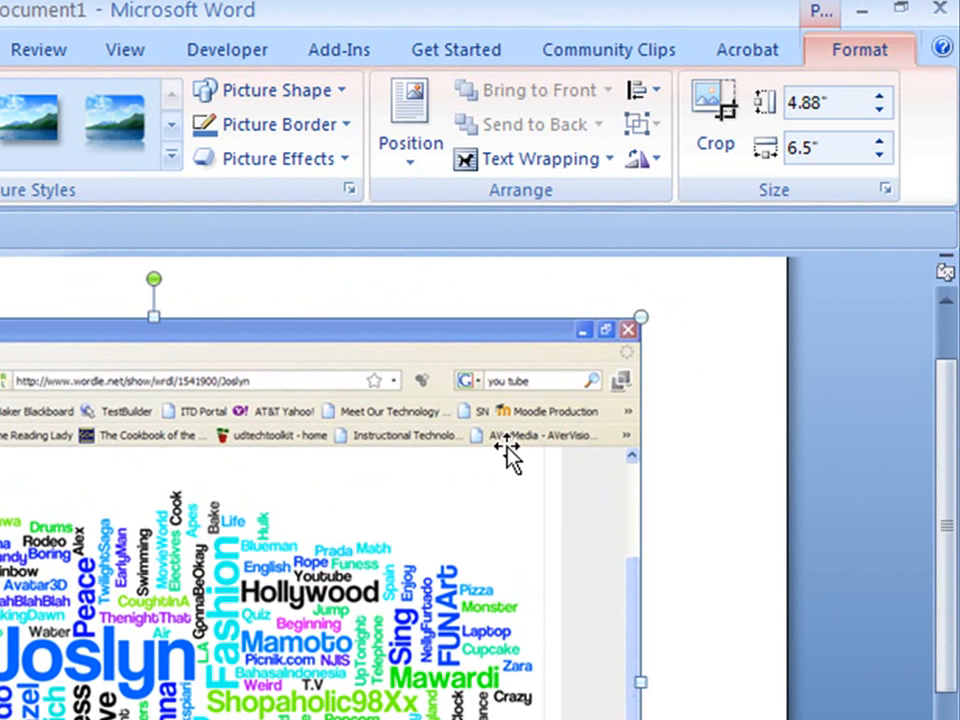
pyautogui.moveTo(858, 49)
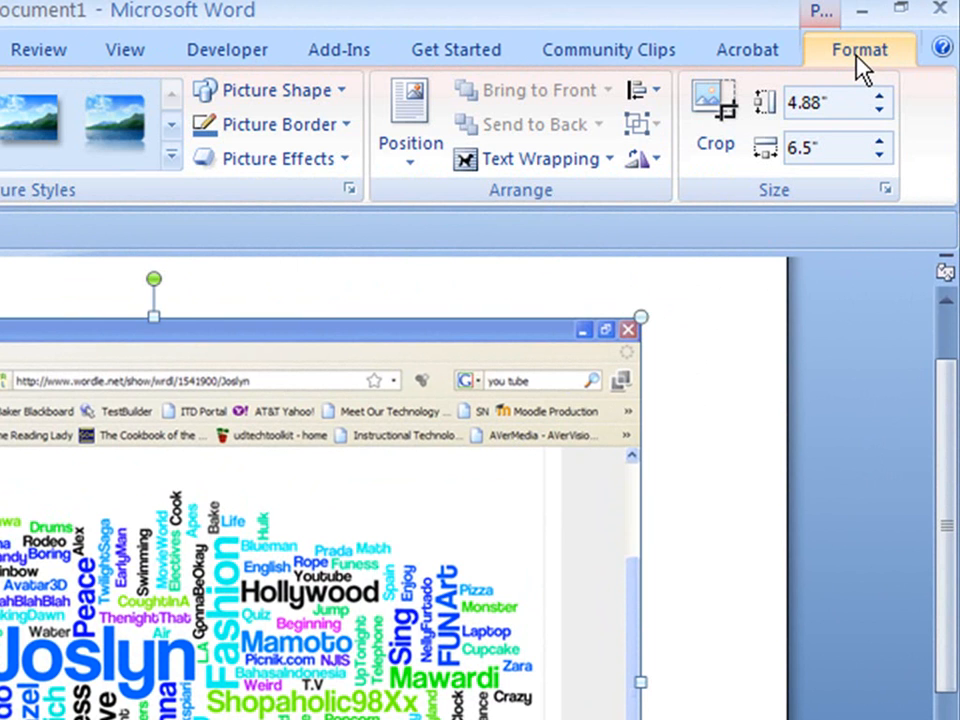
pyautogui.moveTo(715, 110)
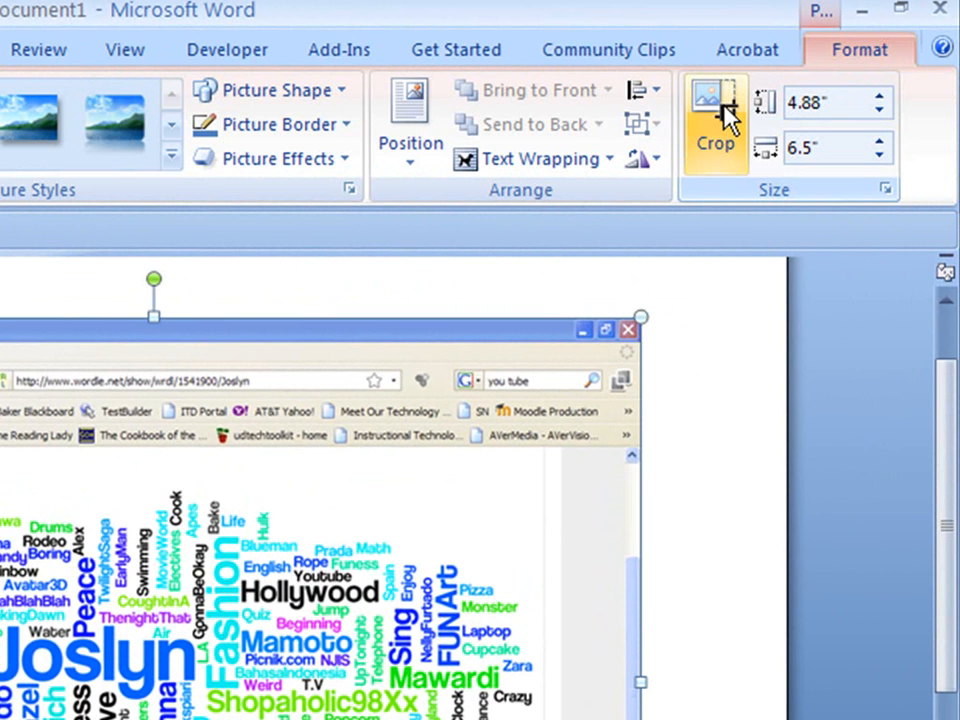
pyautogui.moveTo(715, 115)
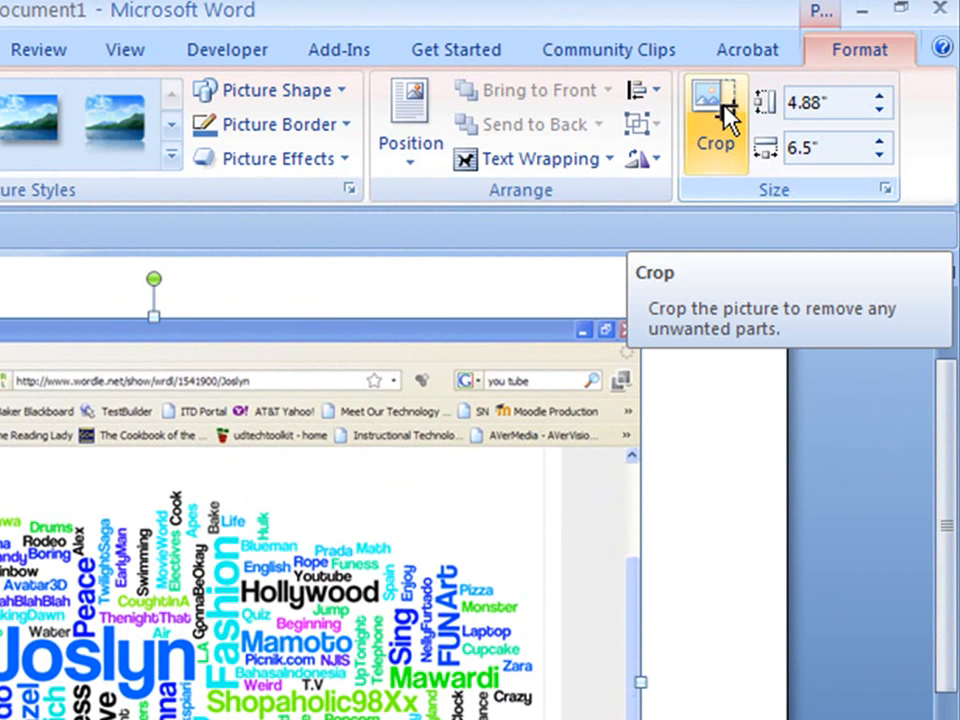
# Step: Crop the screenshot to remove the browser toolbars, leaving only the word cloud
pyautogui.click(715, 110)
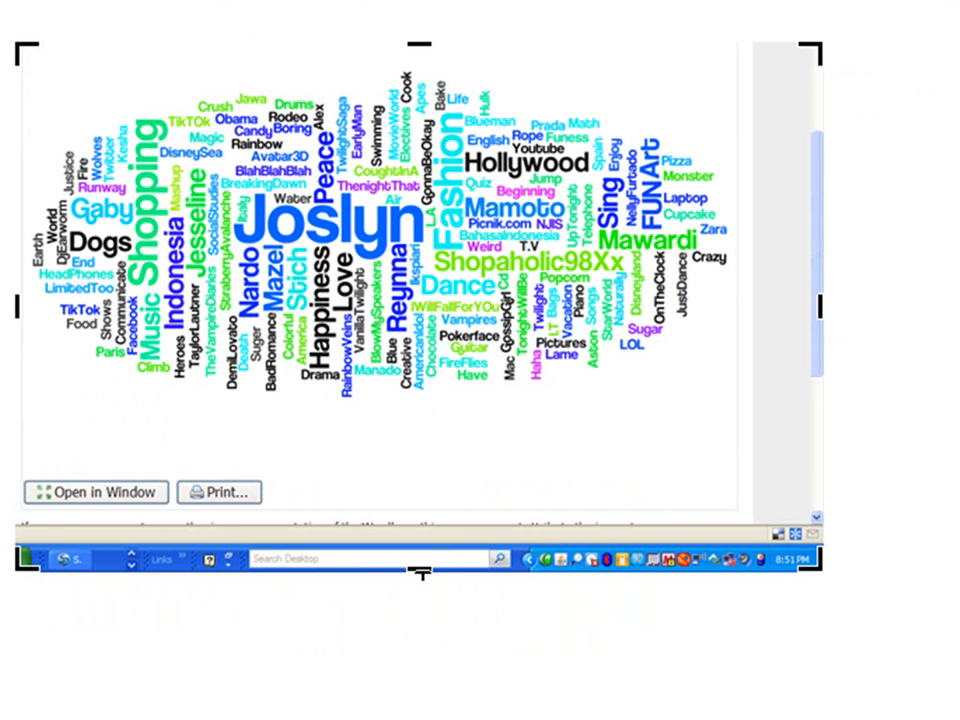
pyautogui.moveTo(403, 449)
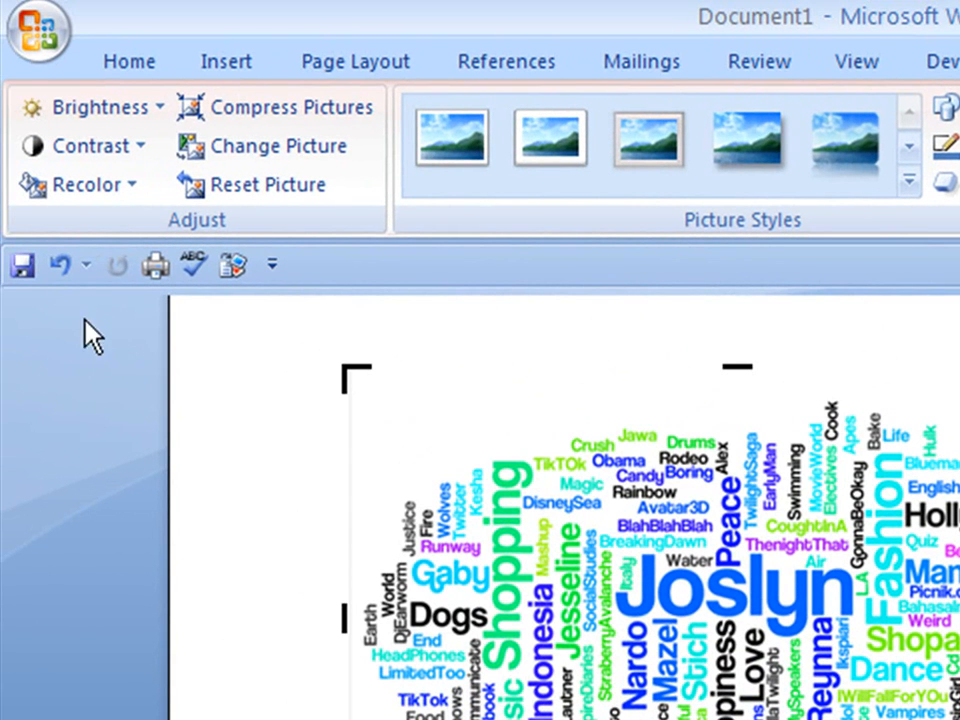
pyautogui.click(680, 490)
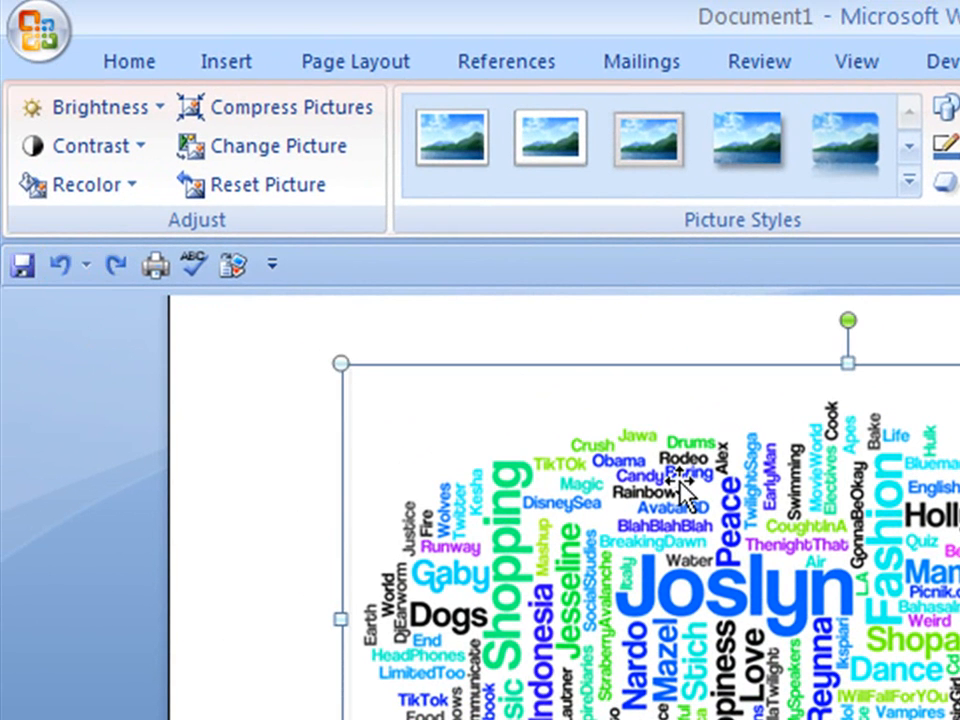